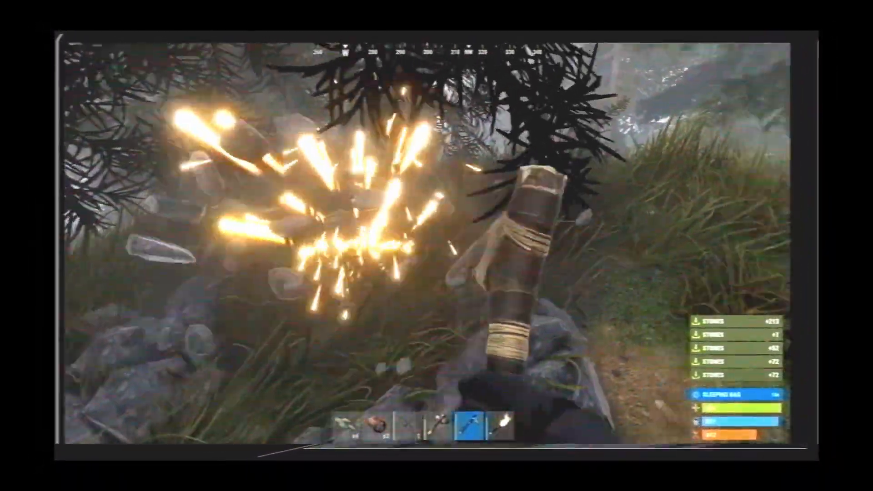
Step: Play the gameplay clip, stop near 00:00:16:33 and blade all tracks at the playhead
key(tab)
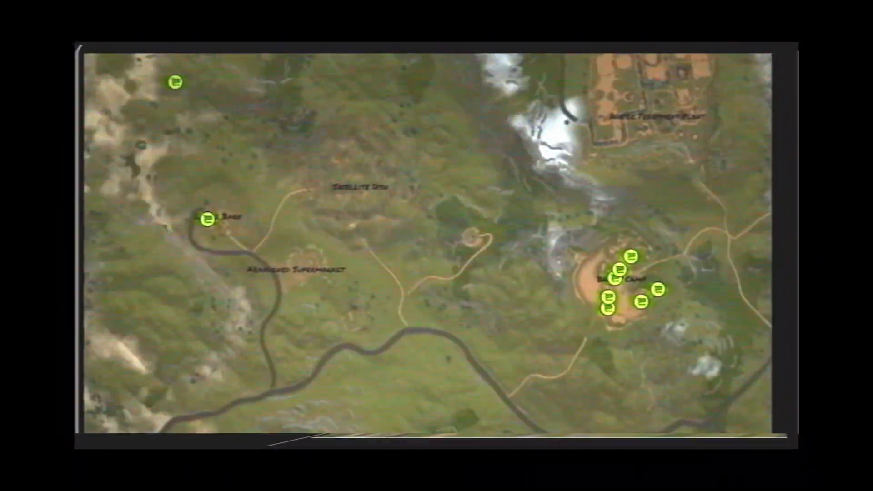
click(422, 248)
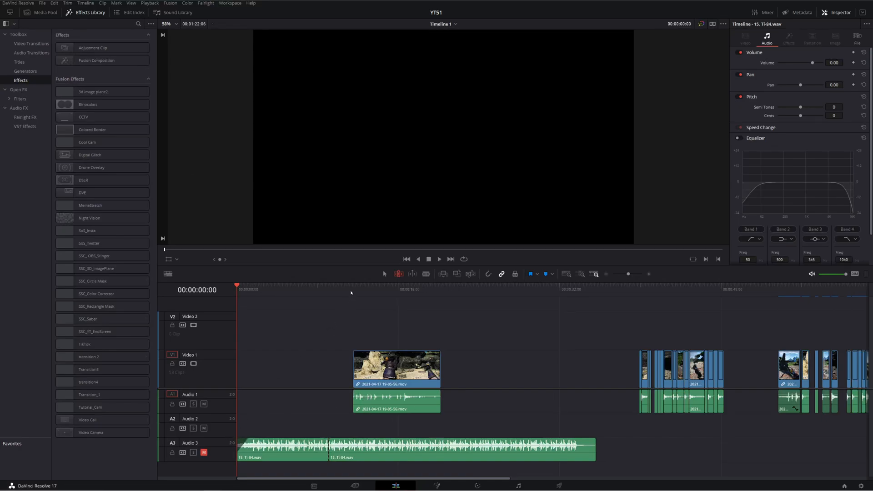
click(350, 289)
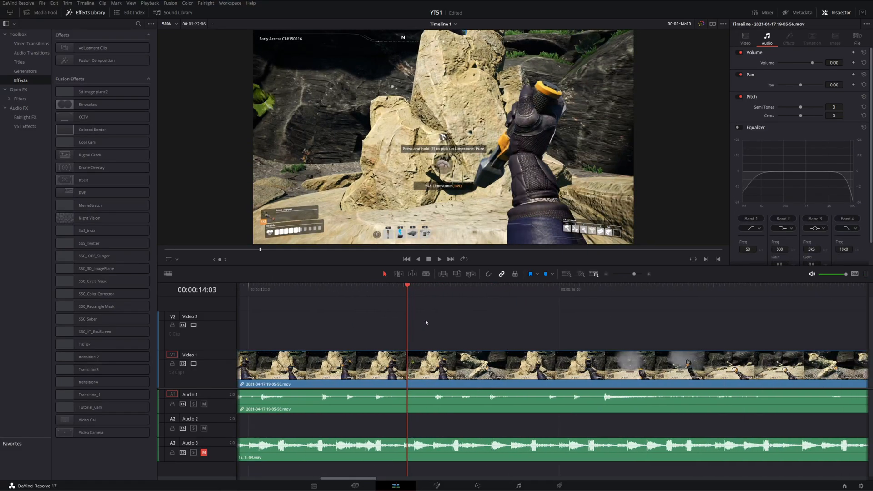
click(598, 285)
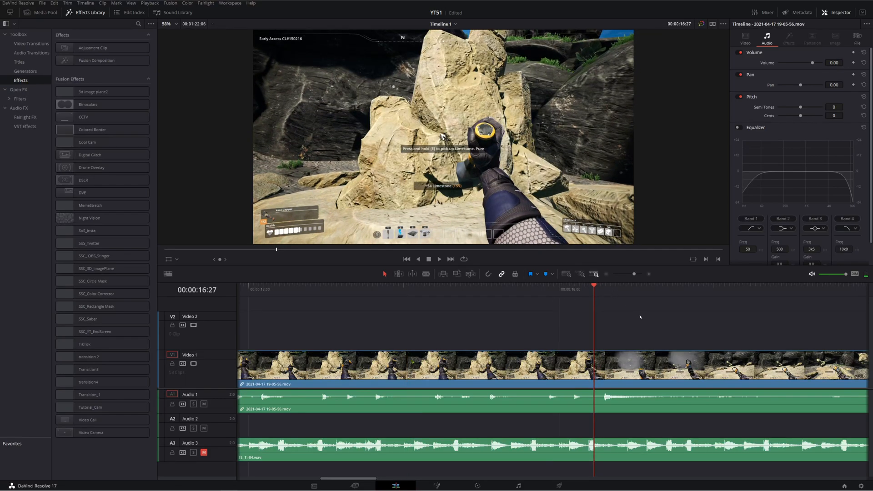
click(440, 260)
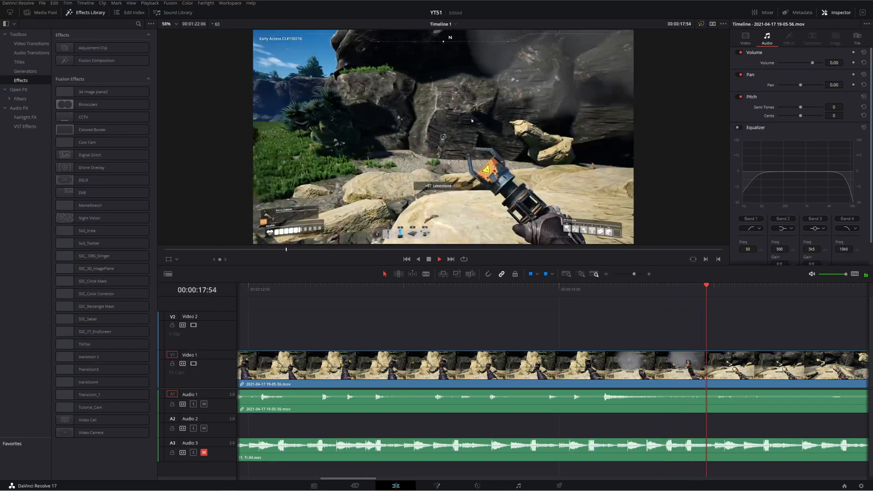
click(440, 260)
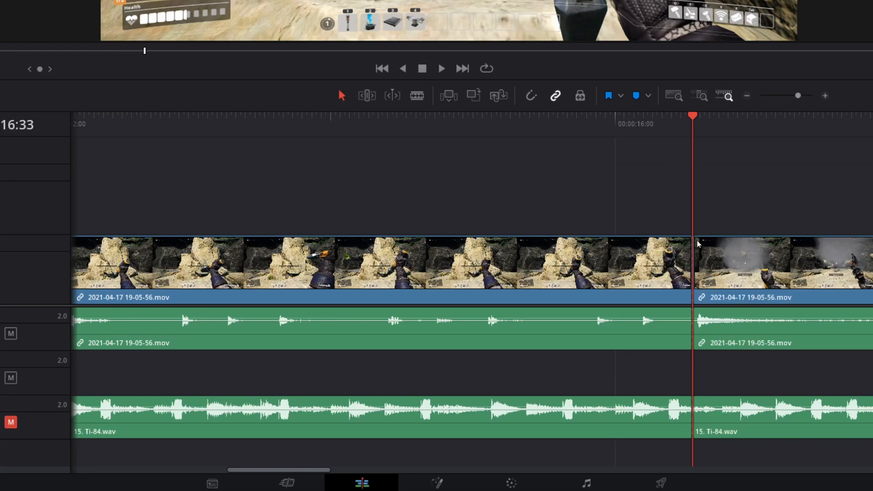
mouse_move(588, 222)
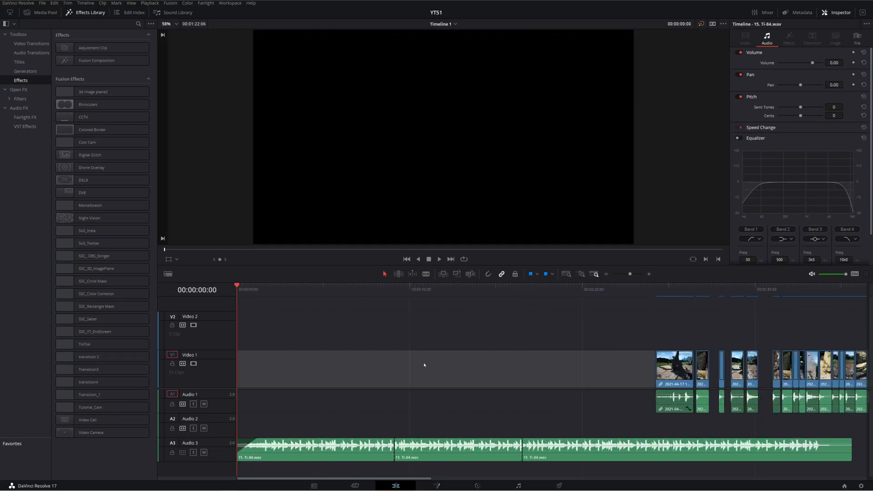
mouse_move(546, 316)
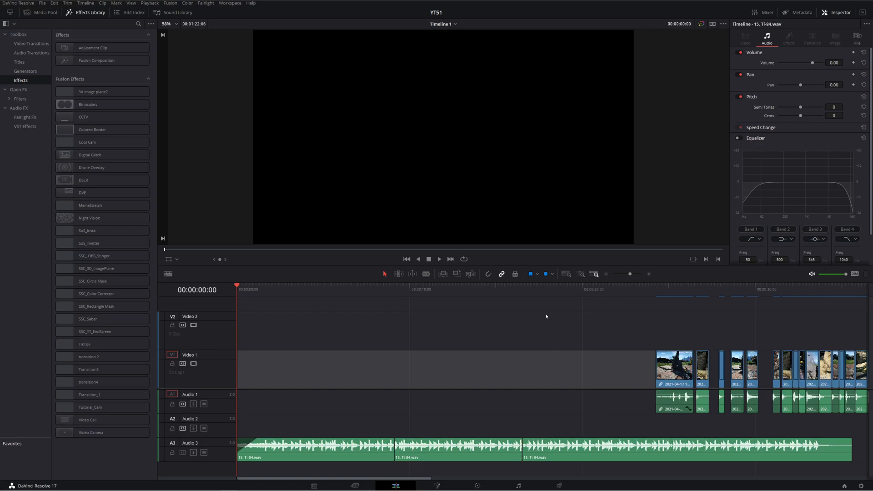
Step: Resume playback to locate the point where the remaining clips should begin
click(440, 260)
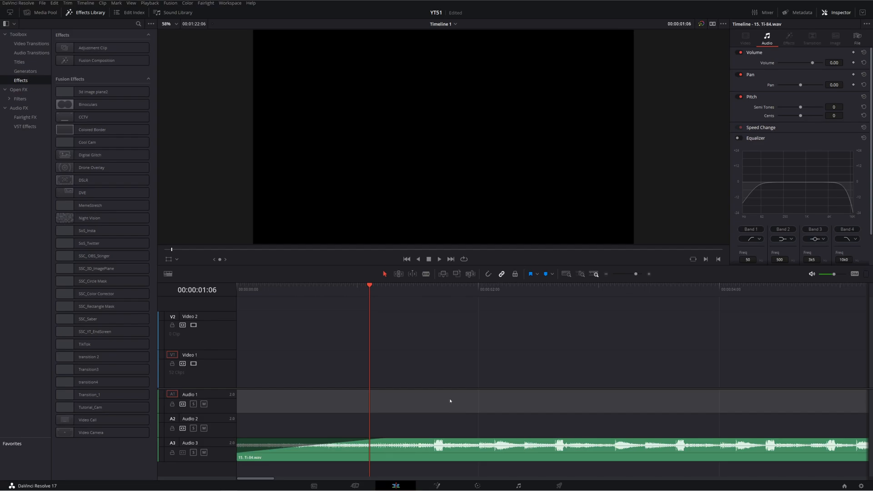
mouse_move(394, 365)
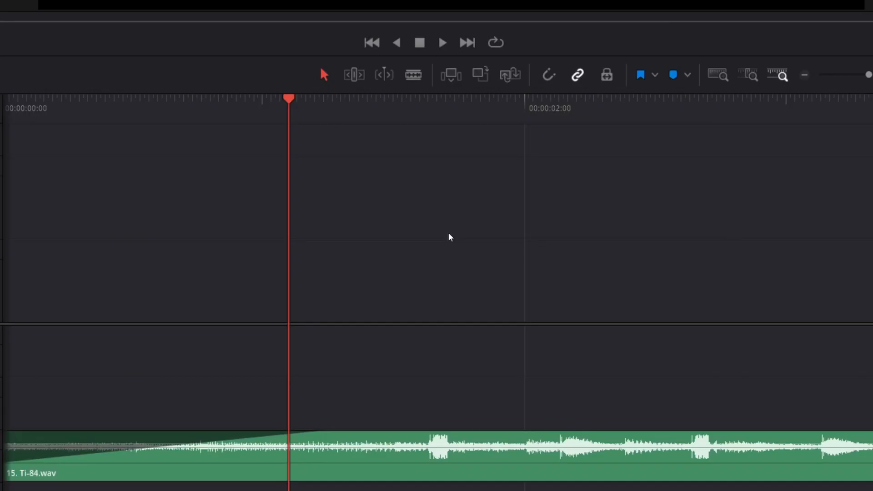
mouse_move(697, 218)
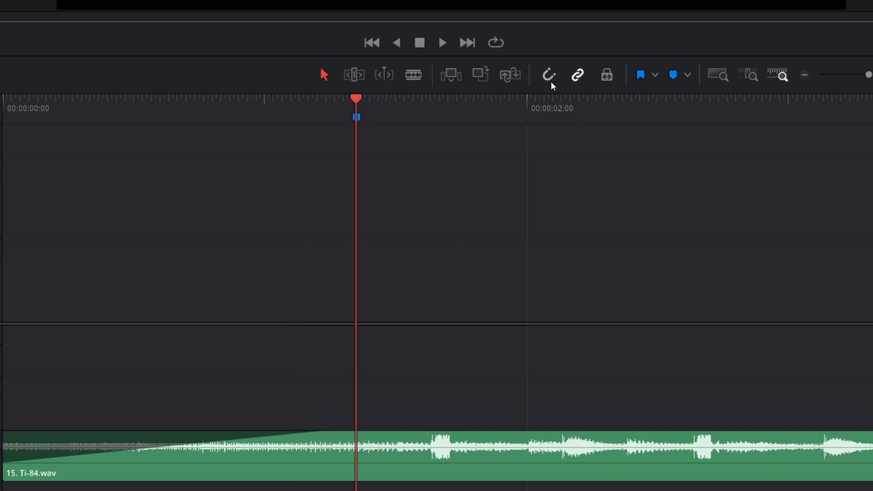
mouse_move(557, 72)
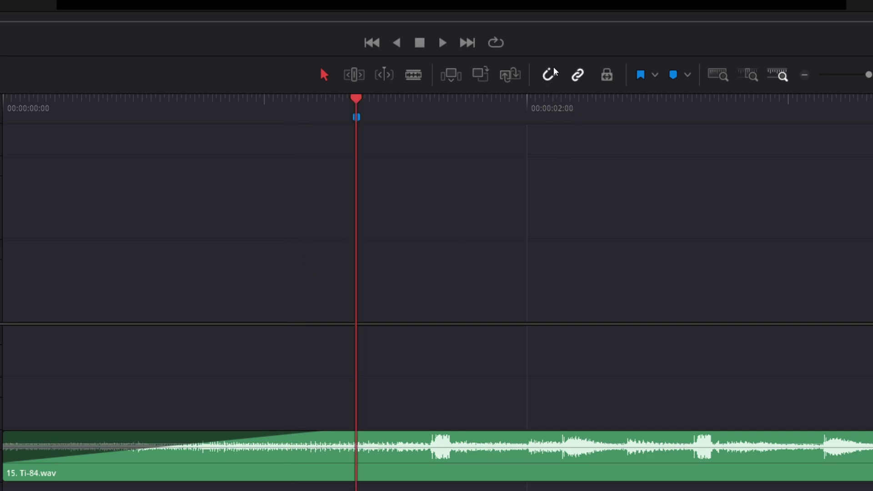
mouse_move(553, 87)
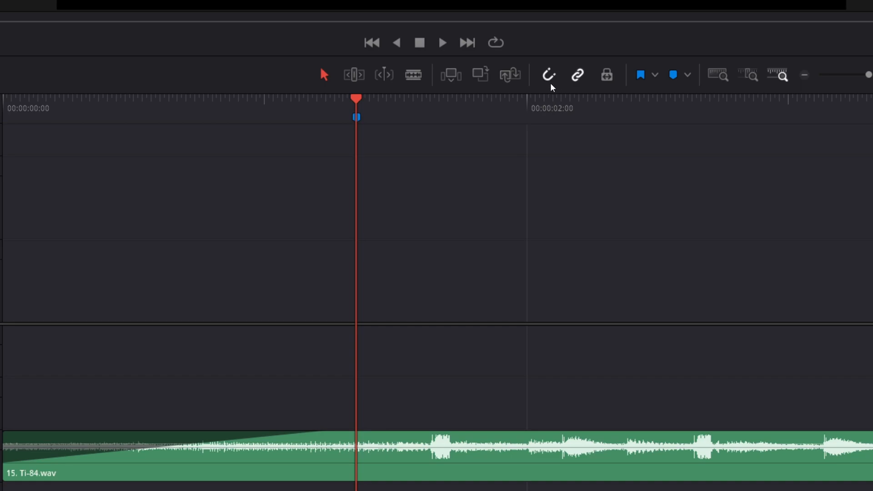
Step: Select the first-beat marker and return the playhead to the timeline start
click(531, 98)
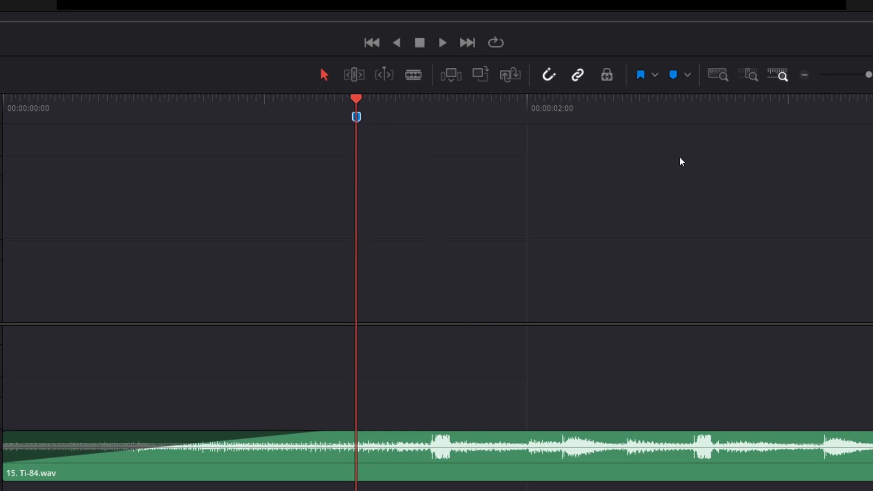
click(169, 100)
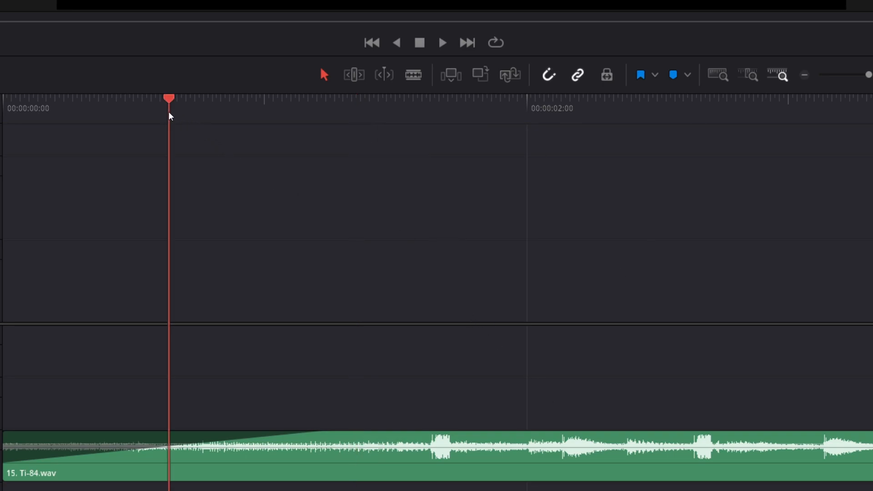
click(443, 42)
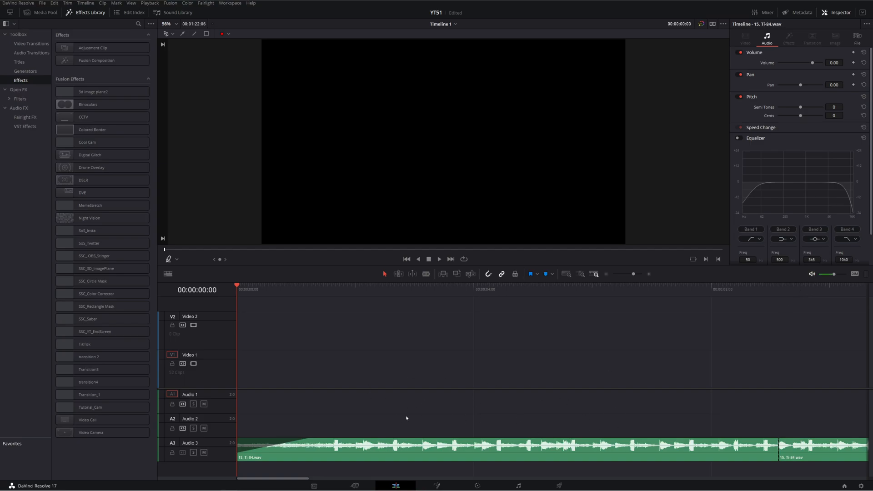
mouse_move(403, 418)
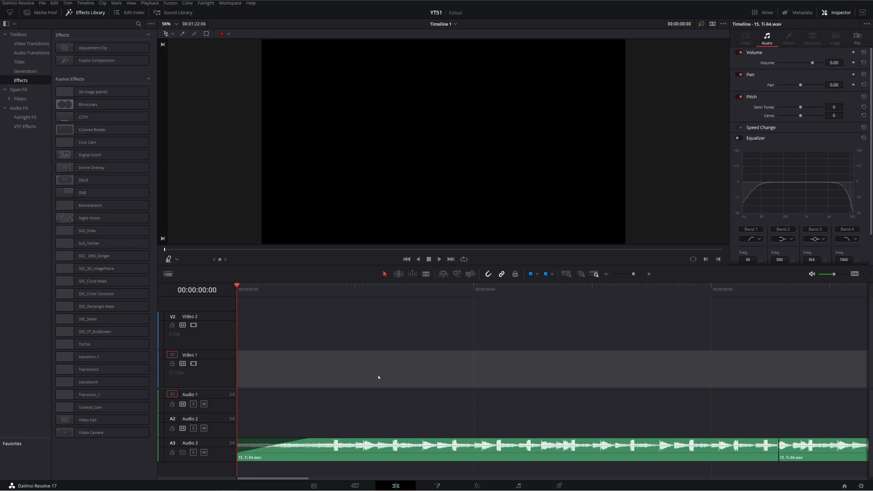
Step: Play the timeline while dropping beat markers, then stop playback
click(440, 259)
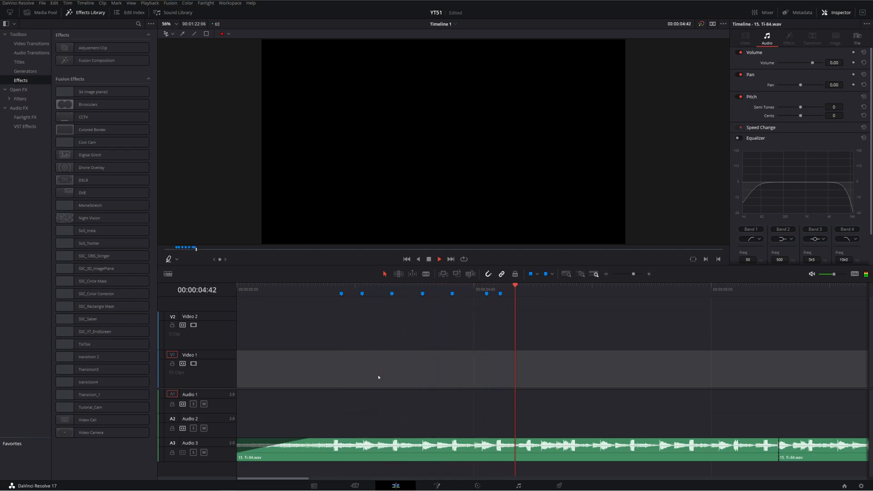
click(439, 260)
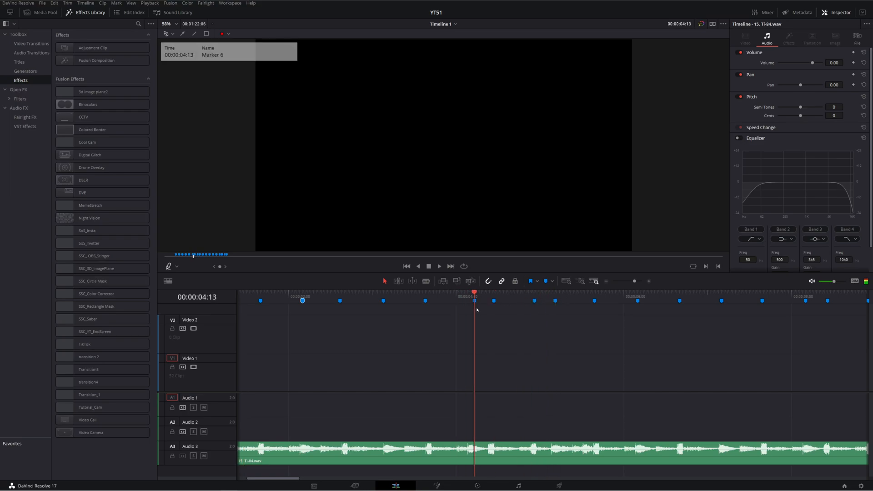
mouse_move(474, 295)
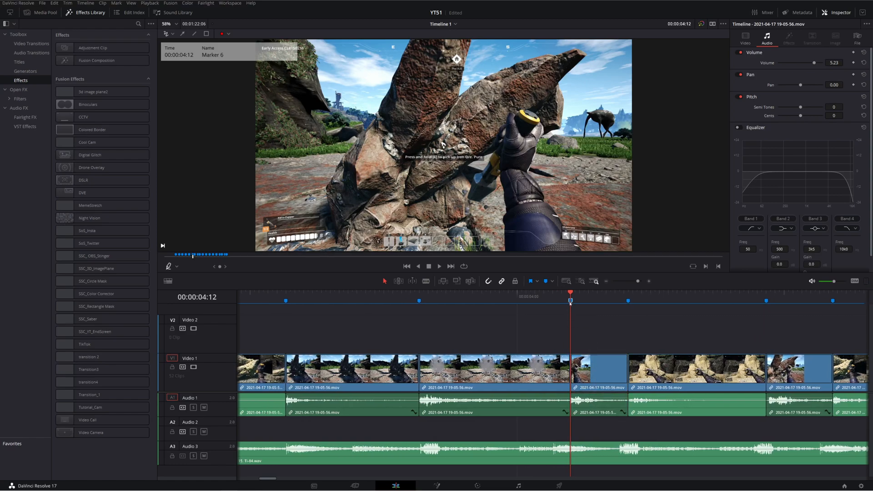
mouse_move(535, 295)
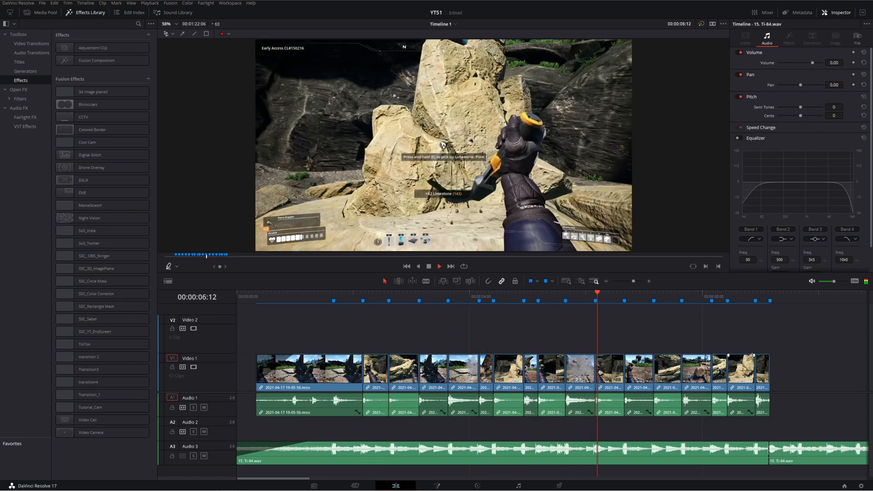
Step: Play back the beat-cut montage over the first ten seconds to review it
click(439, 266)
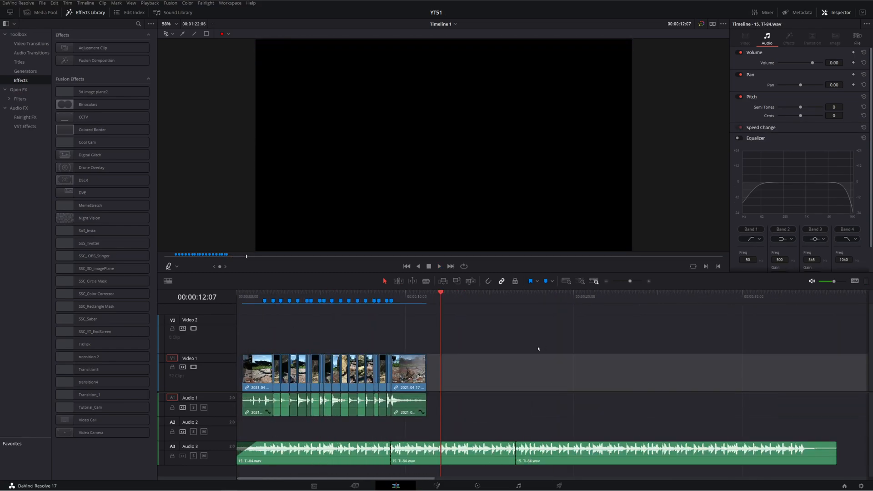
mouse_move(384, 323)
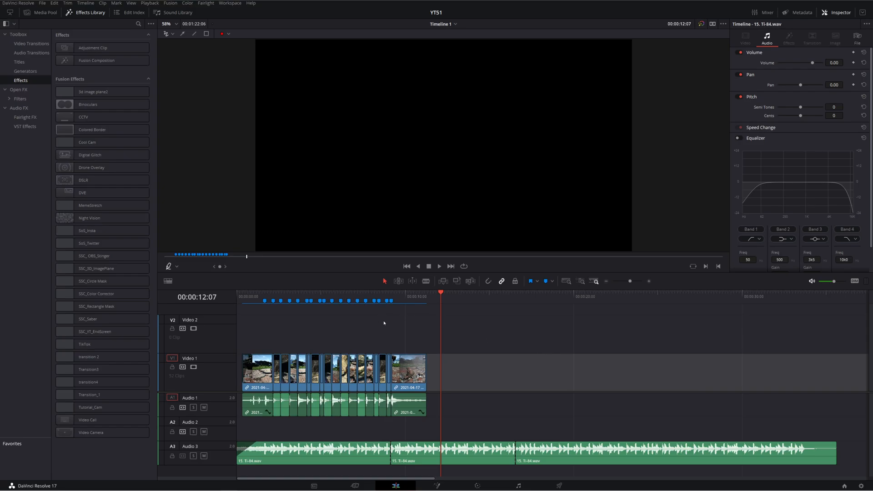